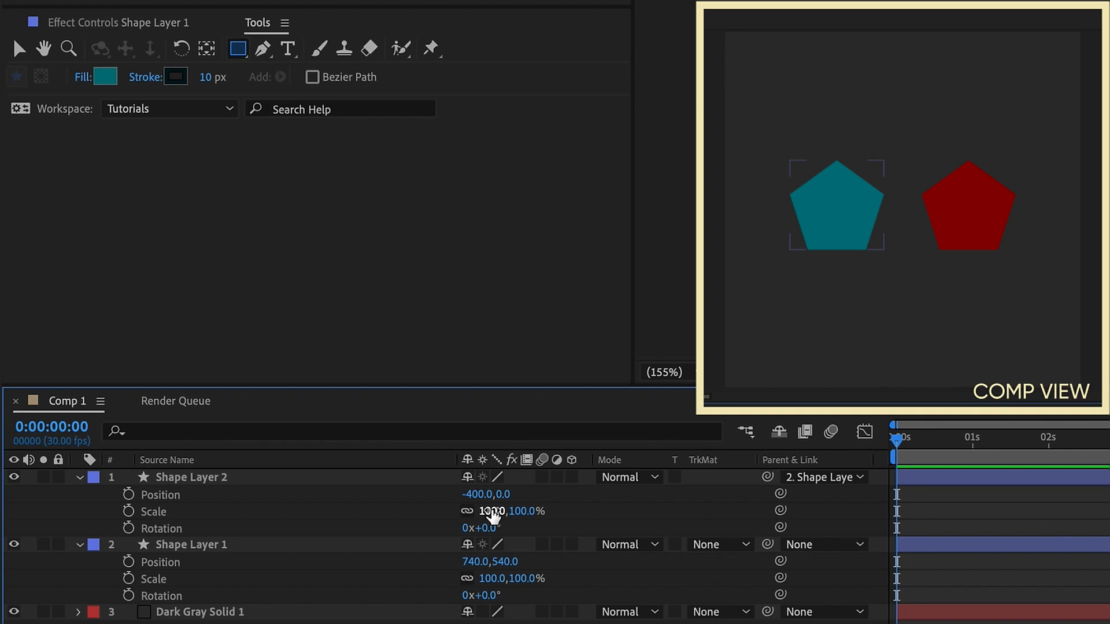
Set Shape Layer 2's Parent & Link to None so it sits at 340,540 on its own
drag(510, 511, 491, 511)
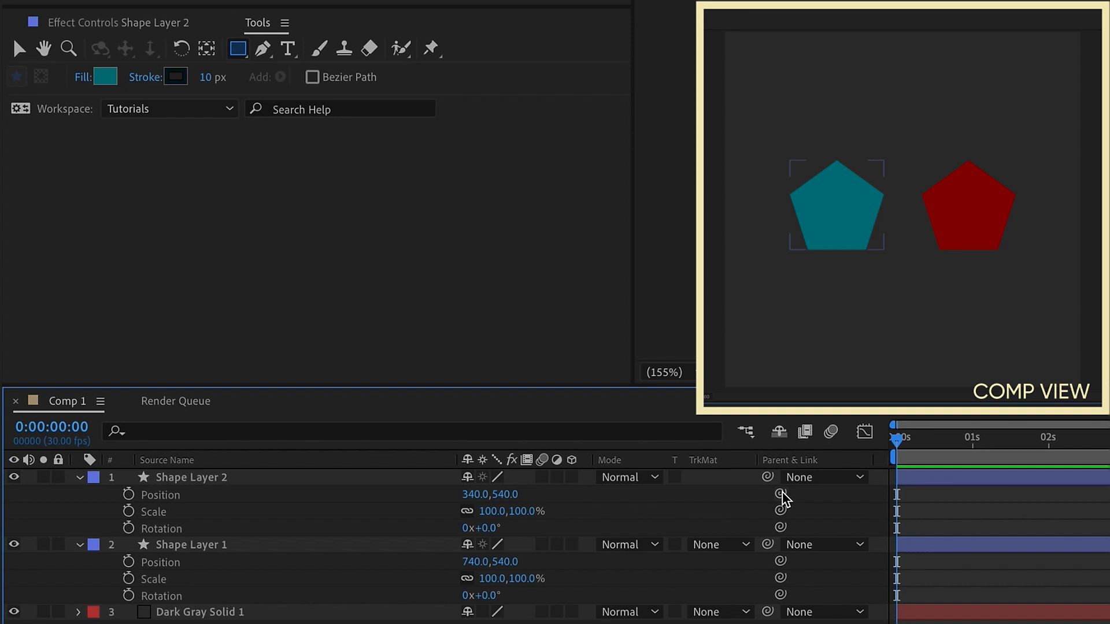
drag(778, 493, 304, 574)
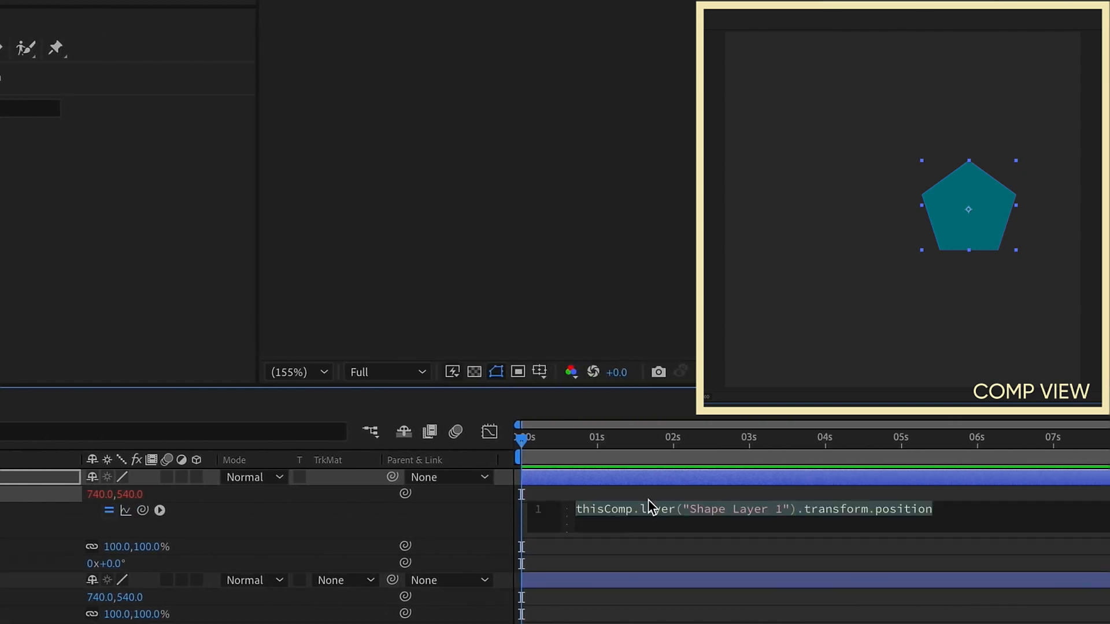
text(value+)
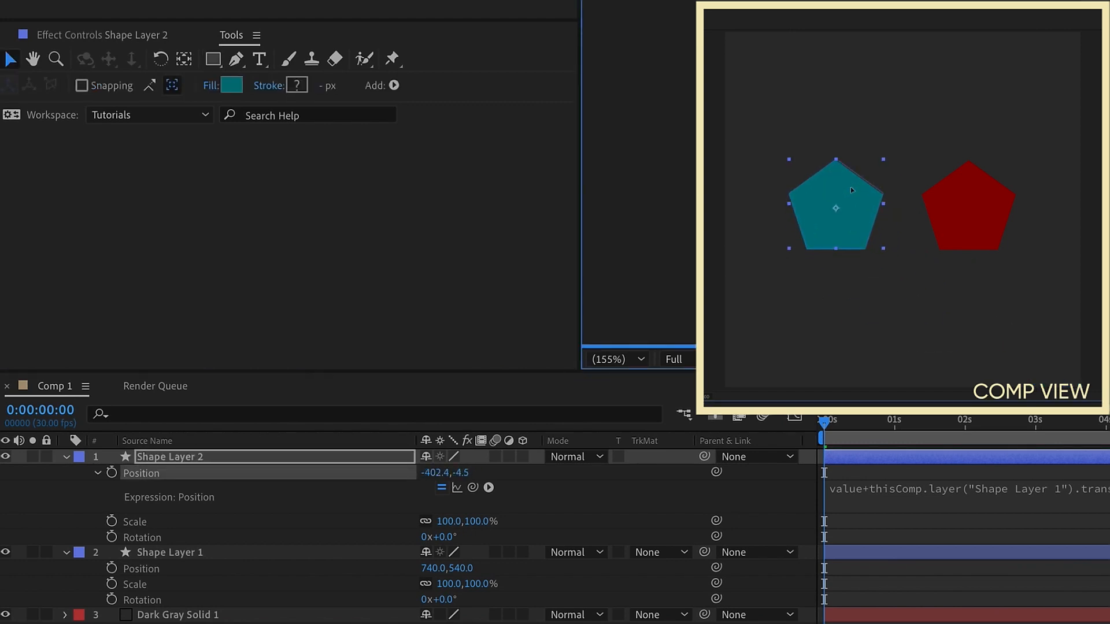
click(170, 552)
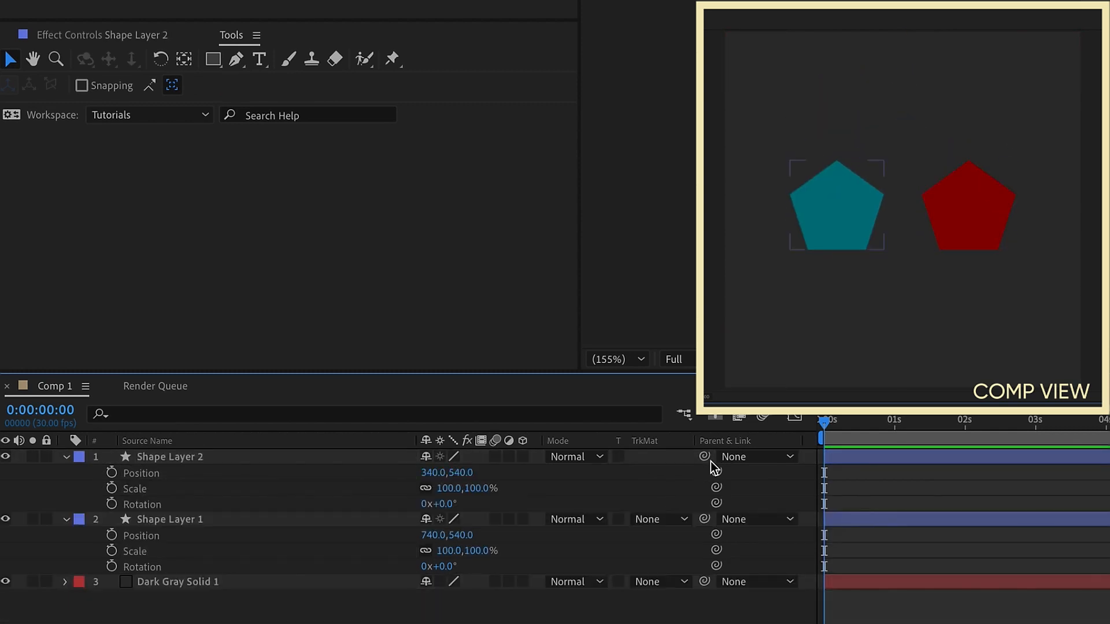
Link Shape Layer 2's scale to Shape Layer 1's scale with a pick-whipped expression
click(754, 457)
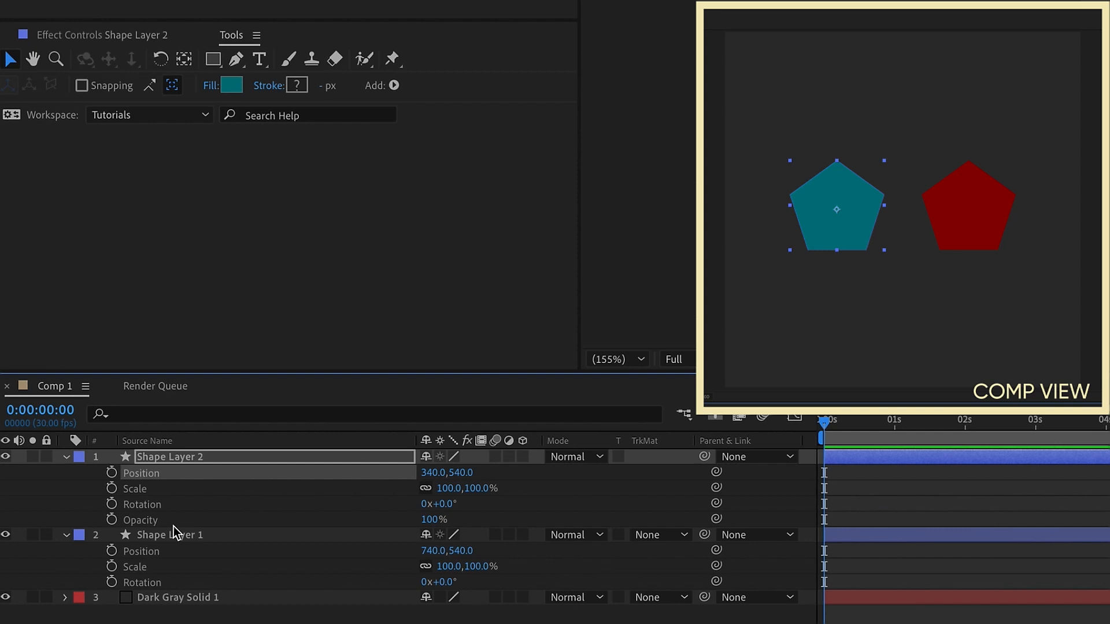
click(170, 534)
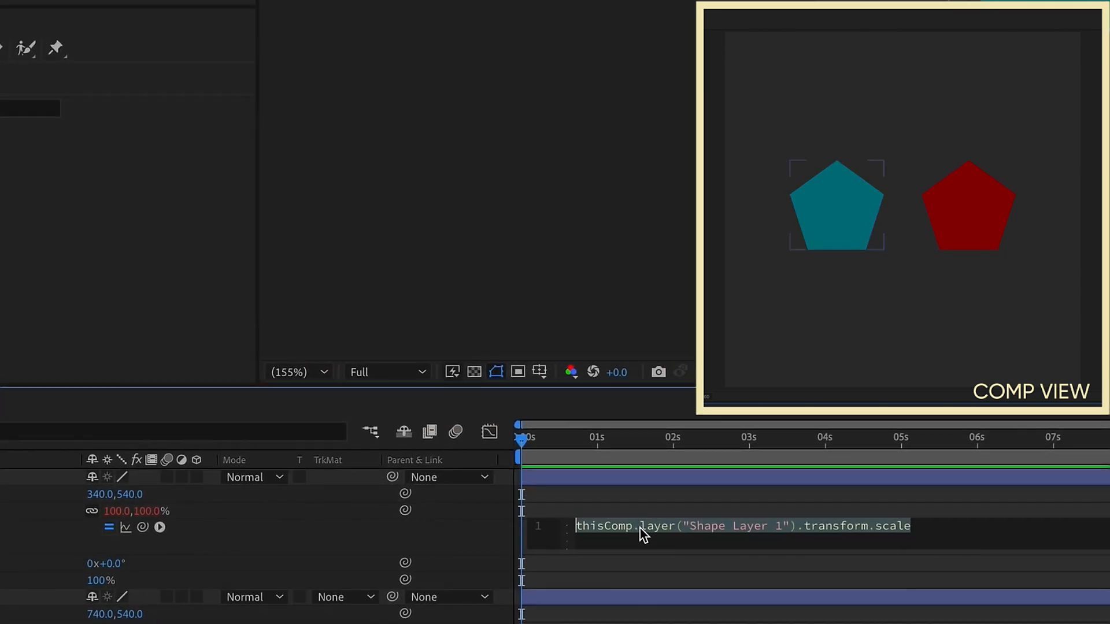
Prefix the scale expression with value+ and scrub Shape Layer 2's scale to 200%
text(value+)
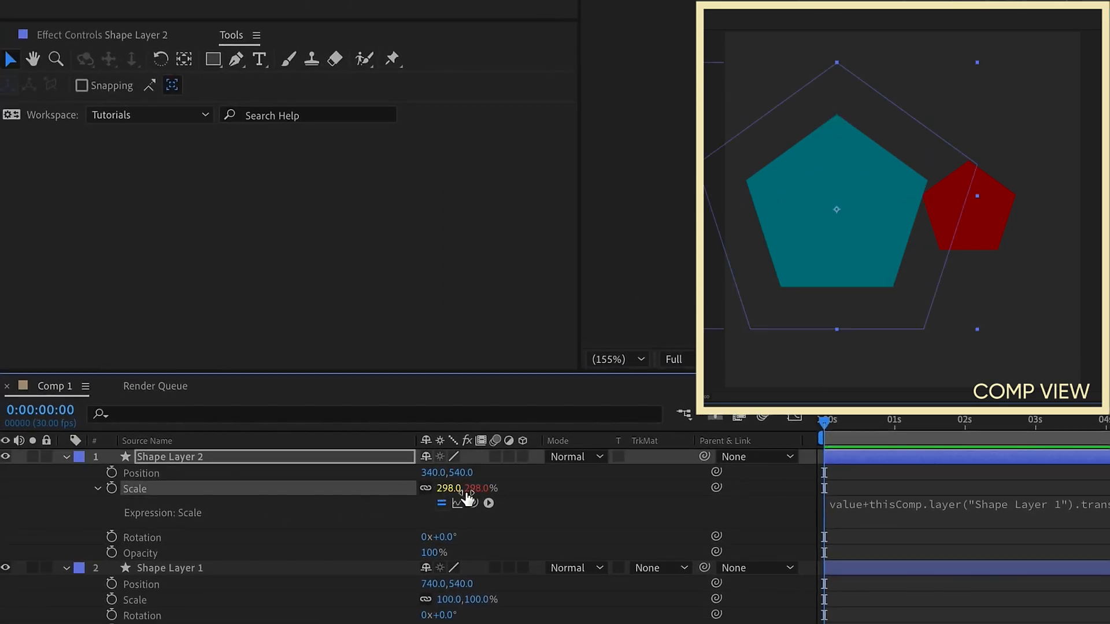
drag(481, 487, 439, 487)
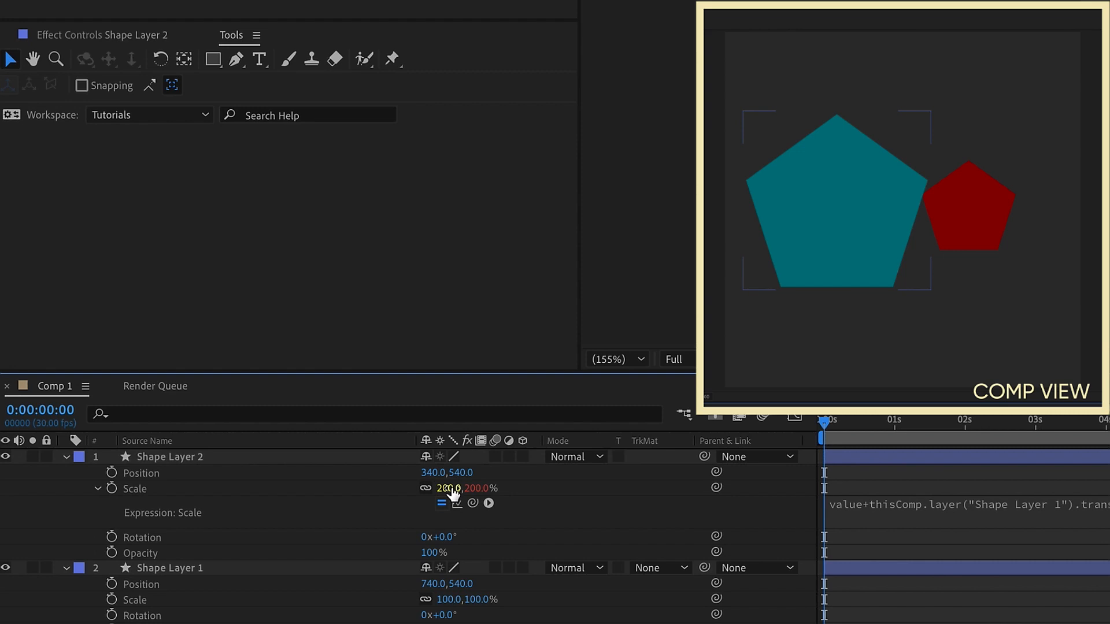
Select the red pentagon's layer and retype the teal pentagon's scale value as 0
click(172, 457)
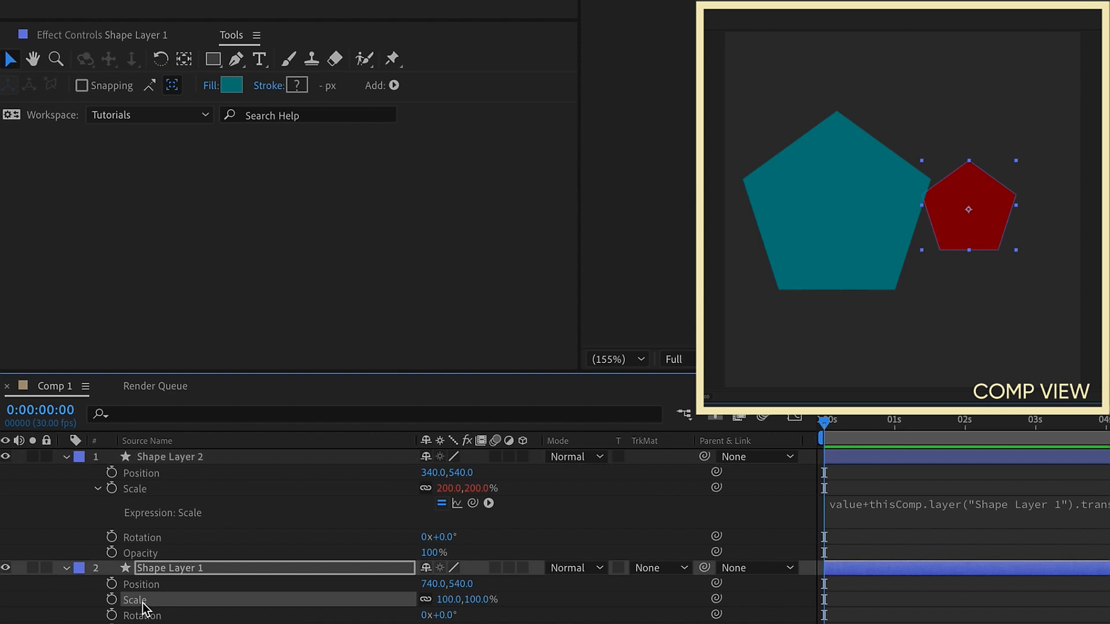
double_click(447, 488)
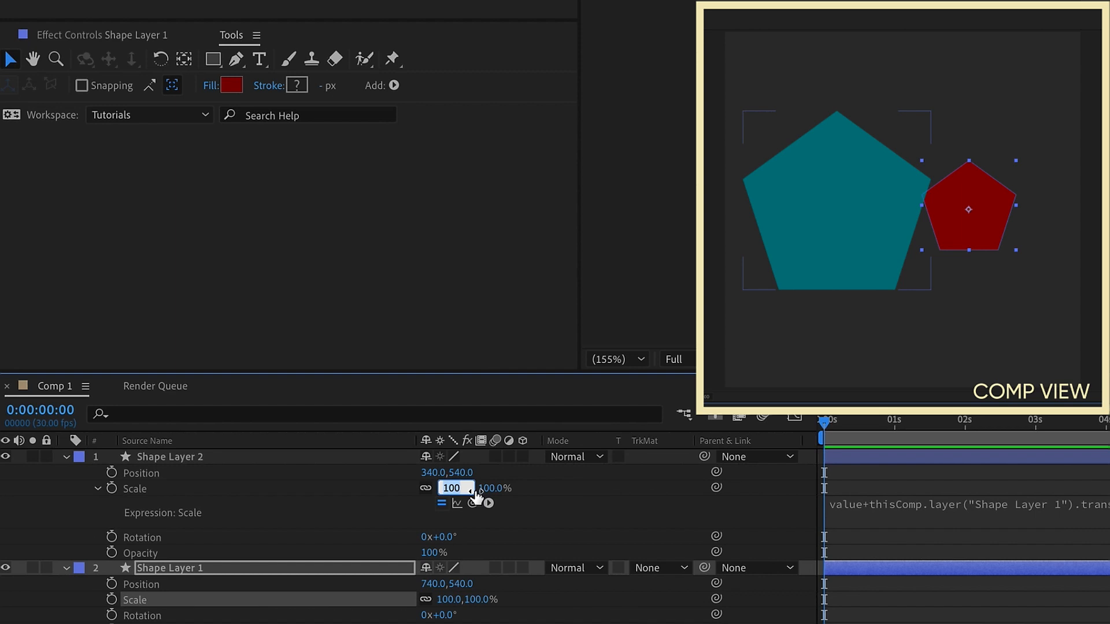
text(0)
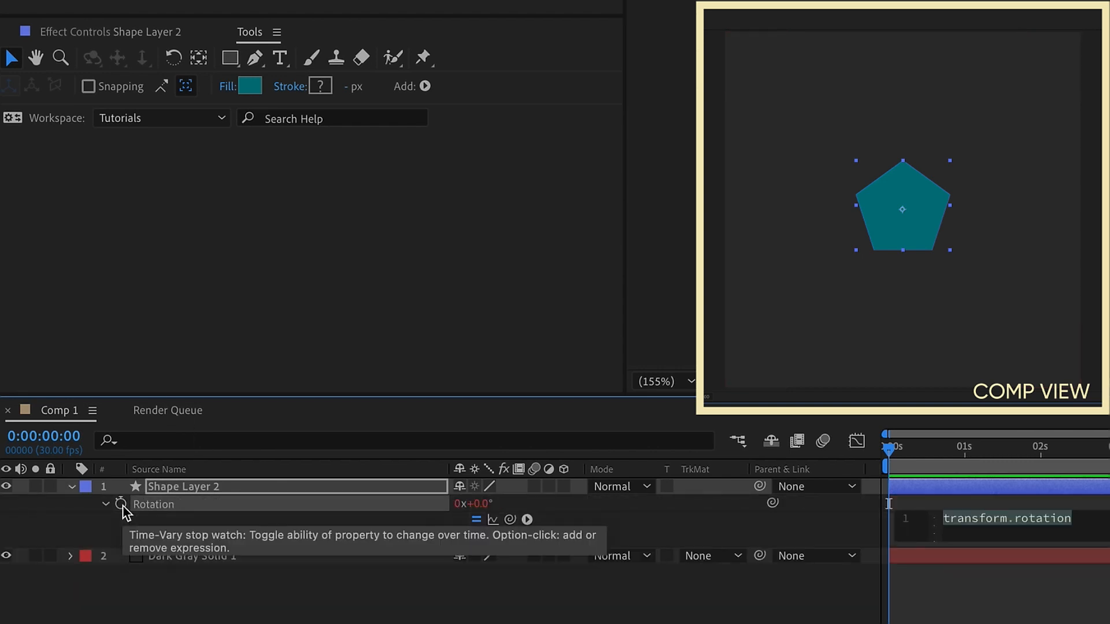
Drive Shape Layer 2's rotation with the expression value+time*150 so it spins over time
text(time+150)
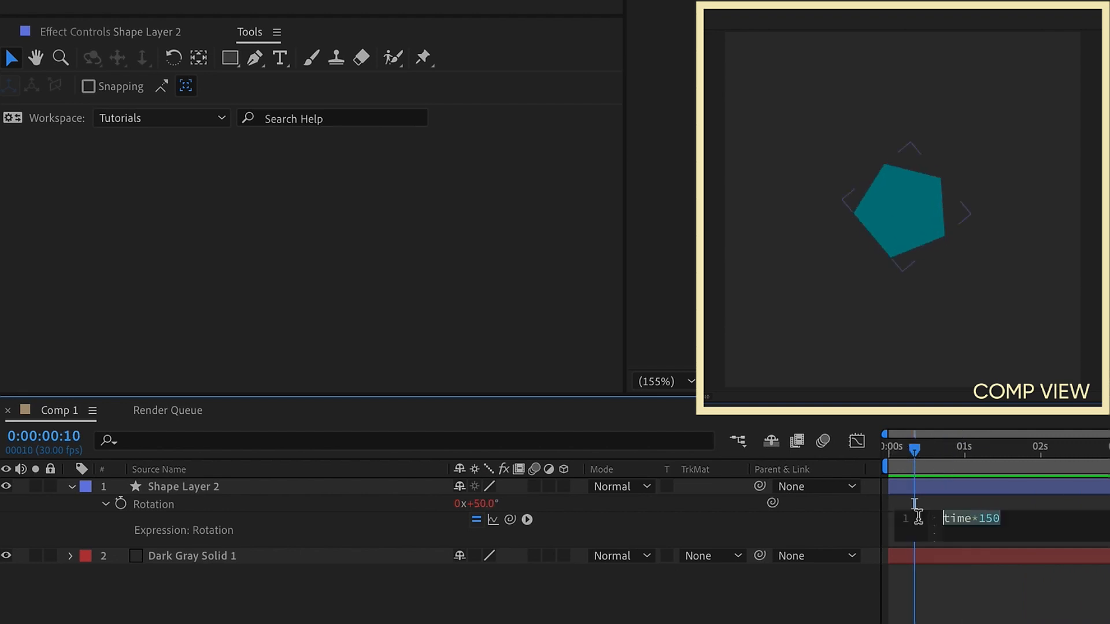
text(value+)
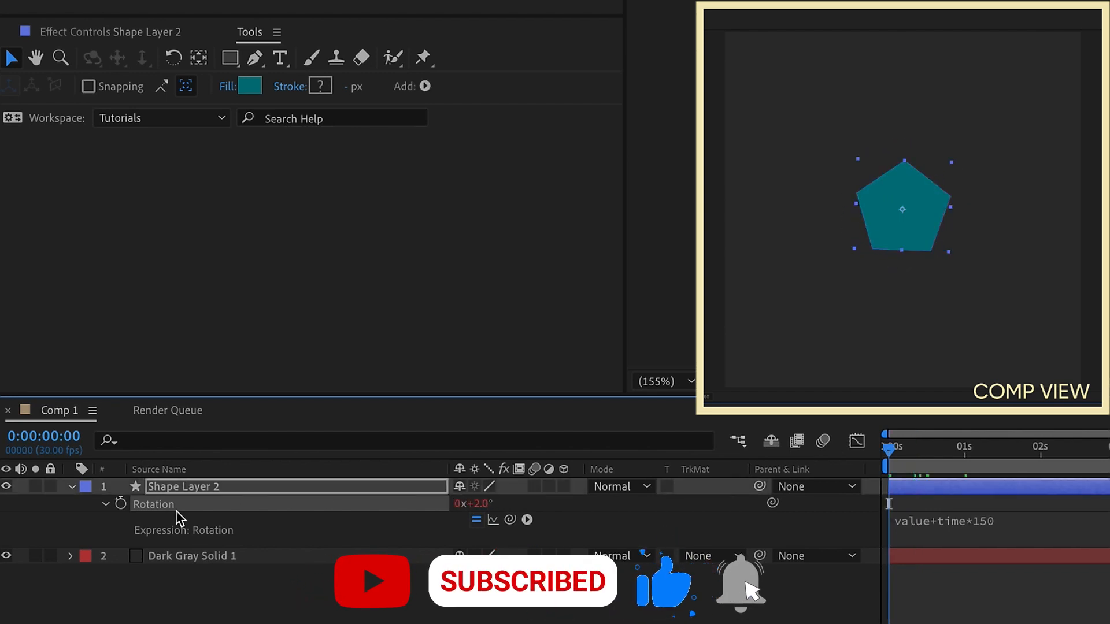
click(121, 504)
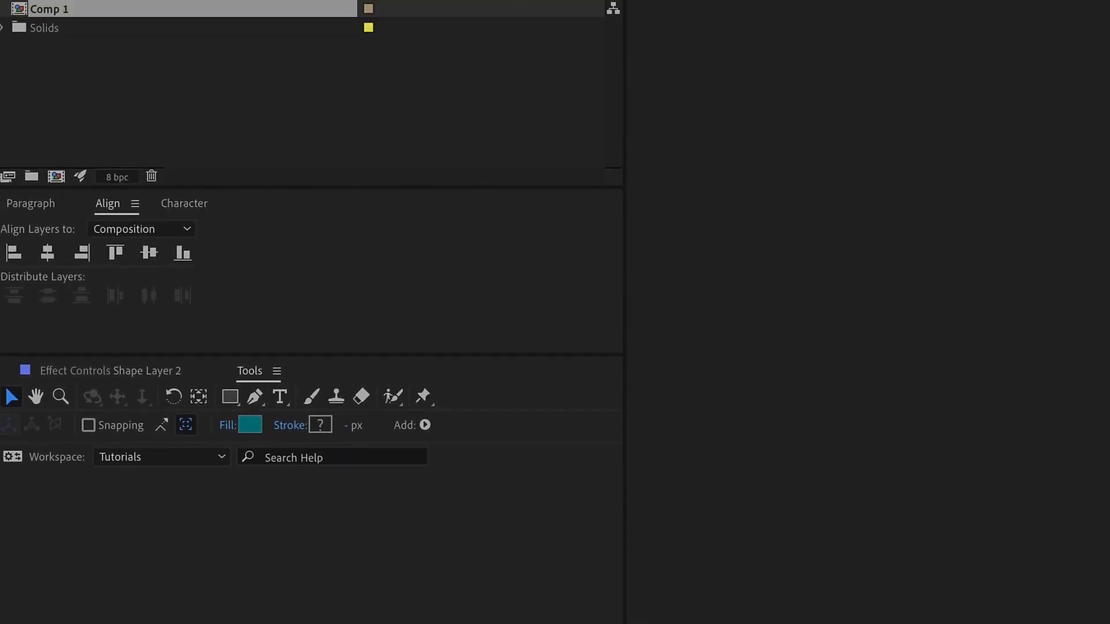
Add a Slider Control effect to Shape Layer 2 and start its rotation expression with value+time
click(400, 9)
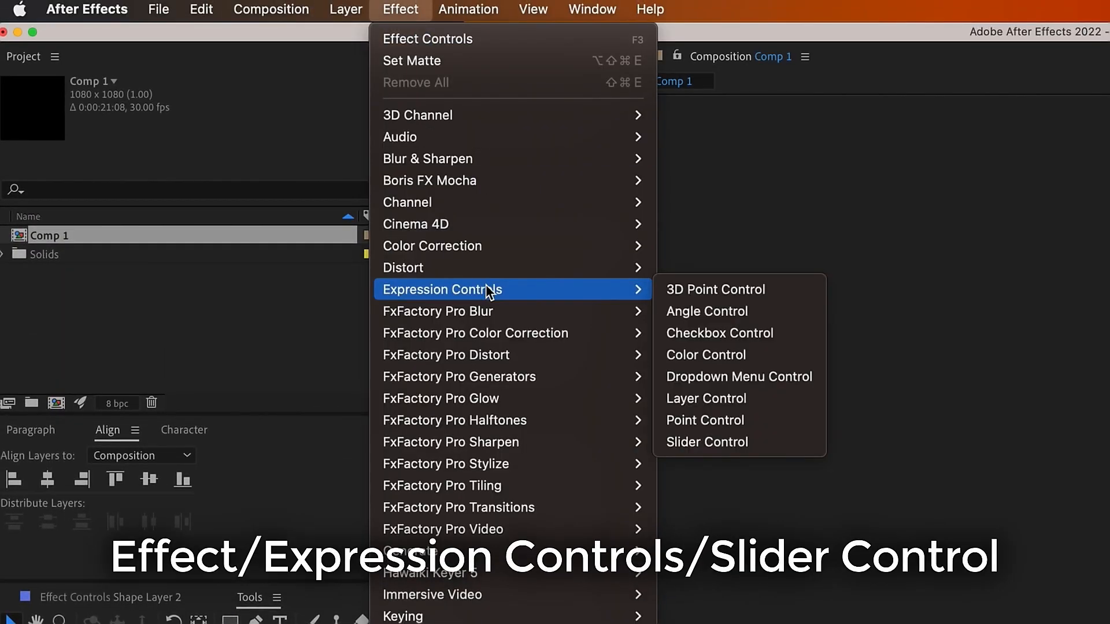
click(705, 442)
text(ti)
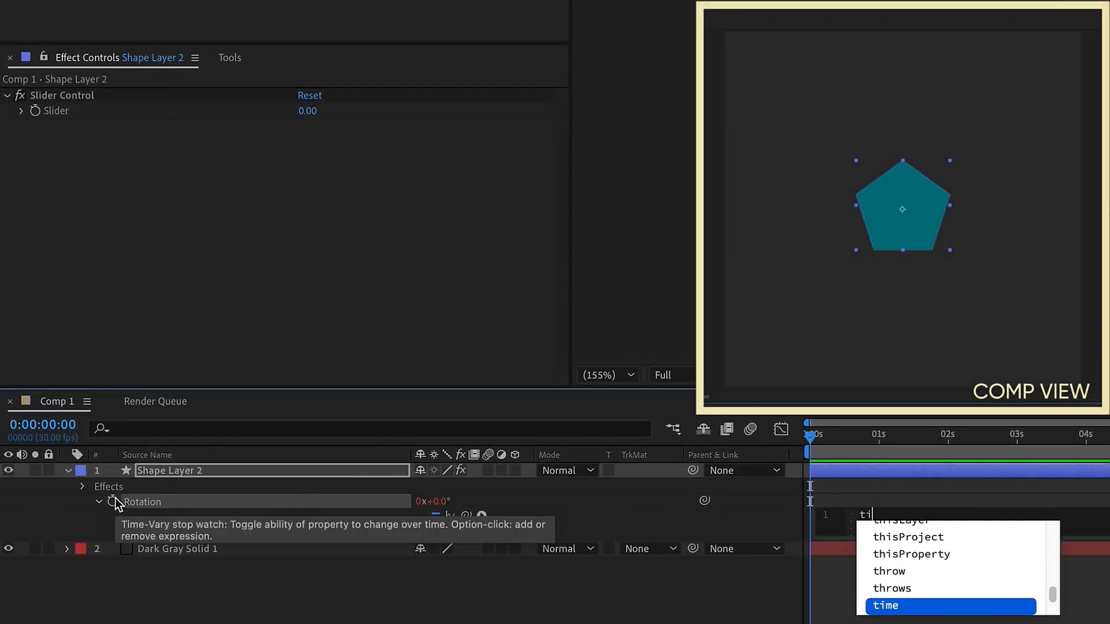
text(value+time*effect("Slider Control")("Slider)
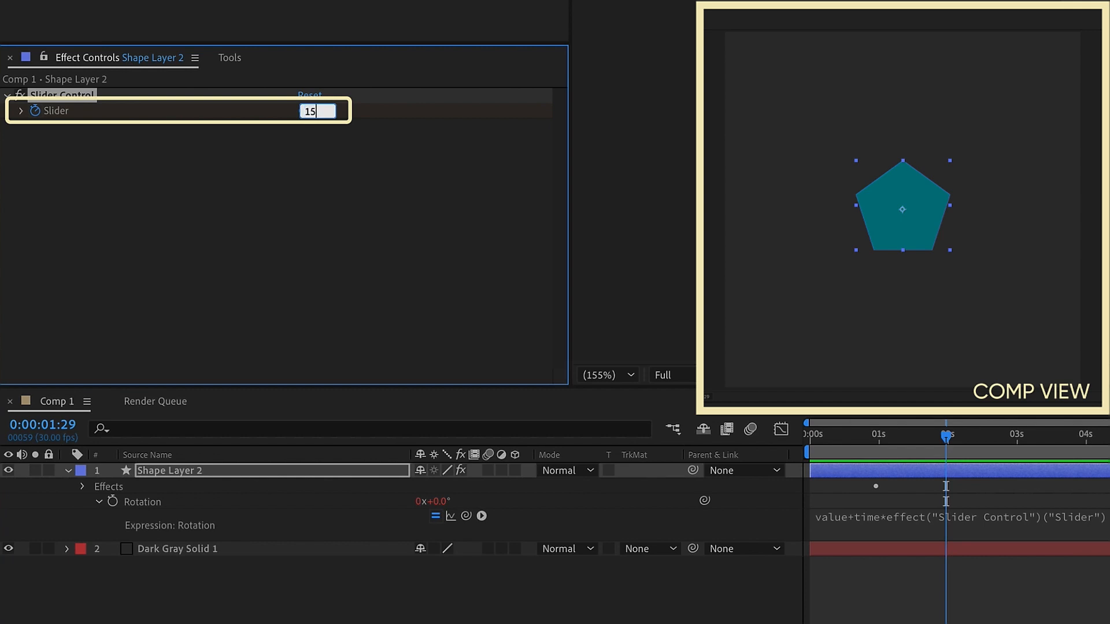
Keyframe the Slider Control to reach 150 at about four seconds
text(150.00)
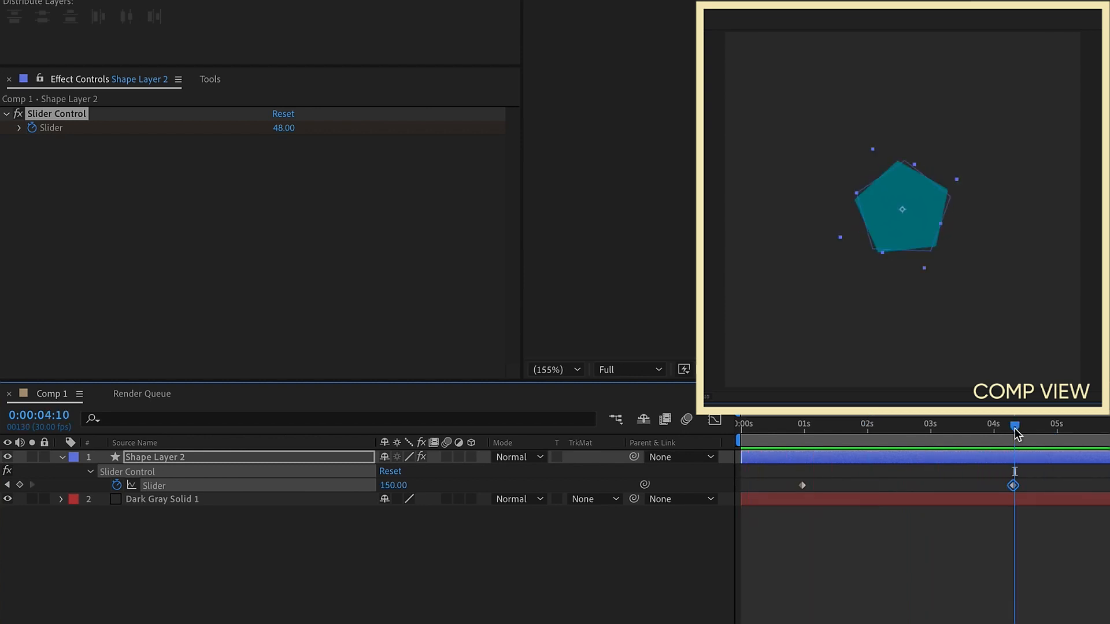
Easy Ease the slider keyframe and show its speed graph in the Graph Editor
right_click(1014, 484)
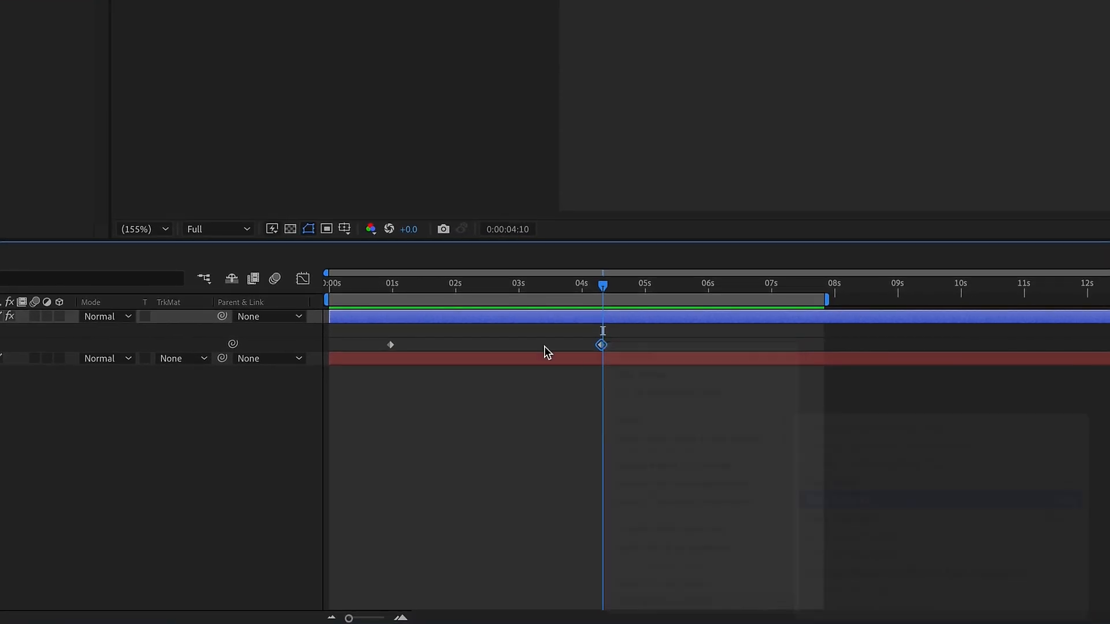
click(302, 279)
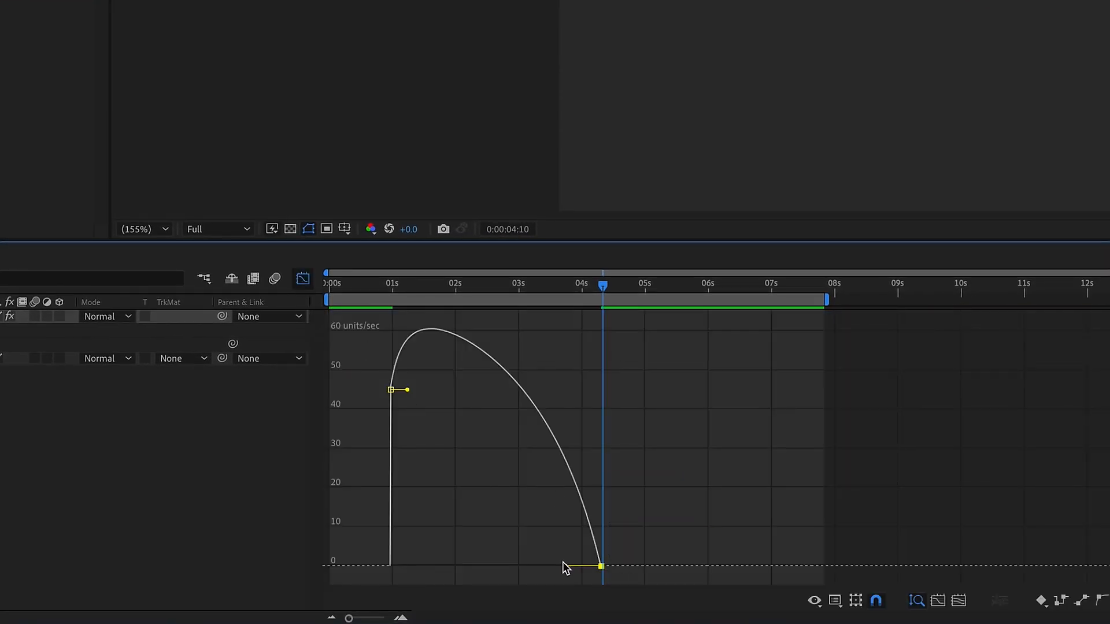